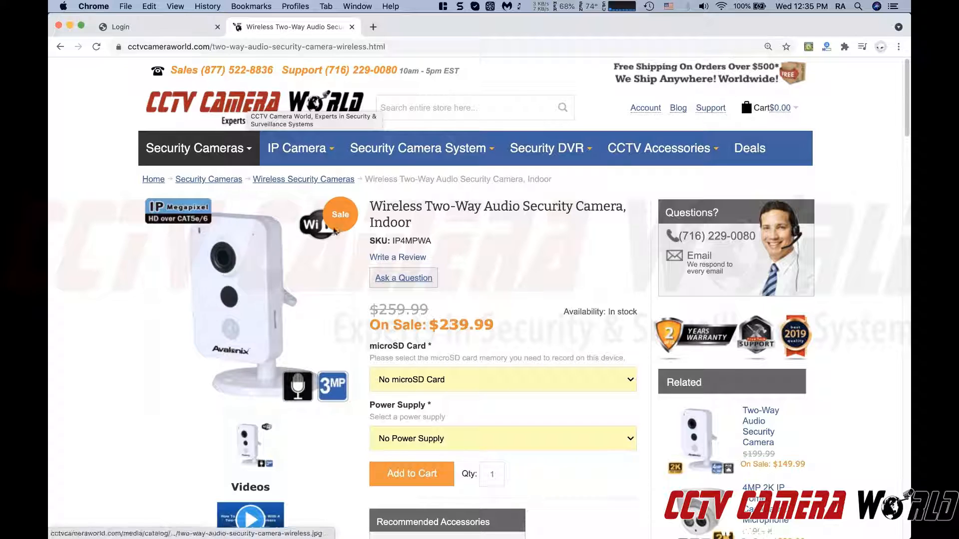
{"action": "mouse_move", "coordinate": [272, 314]}
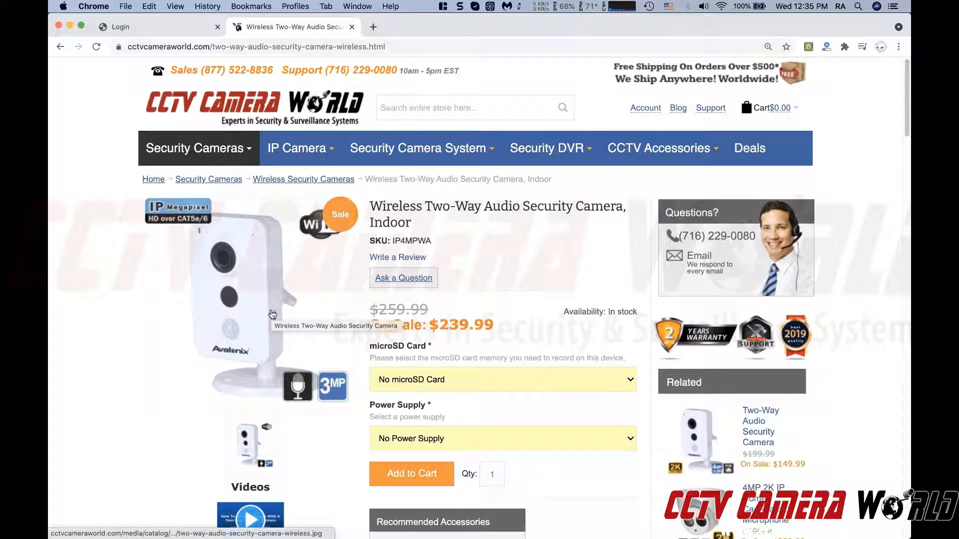
{"action": "mouse_move", "coordinate": [272, 239]}
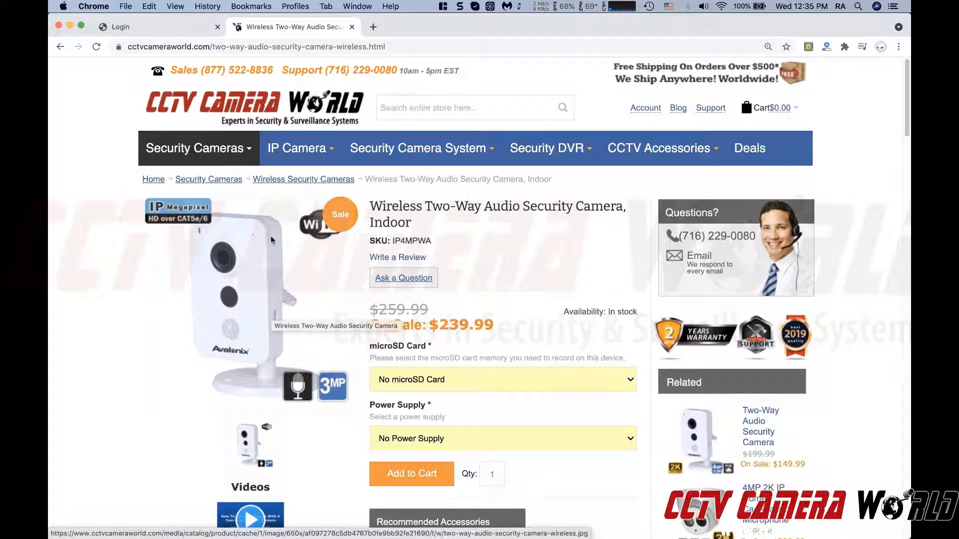
{"action": "mouse_move", "coordinate": [147, 27]}
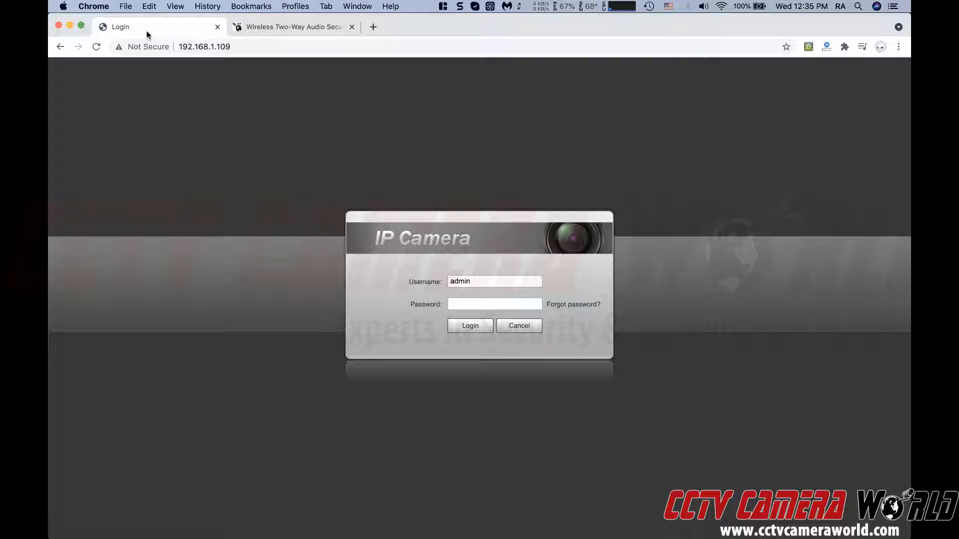
{"action": "mouse_move", "coordinate": [224, 145]}
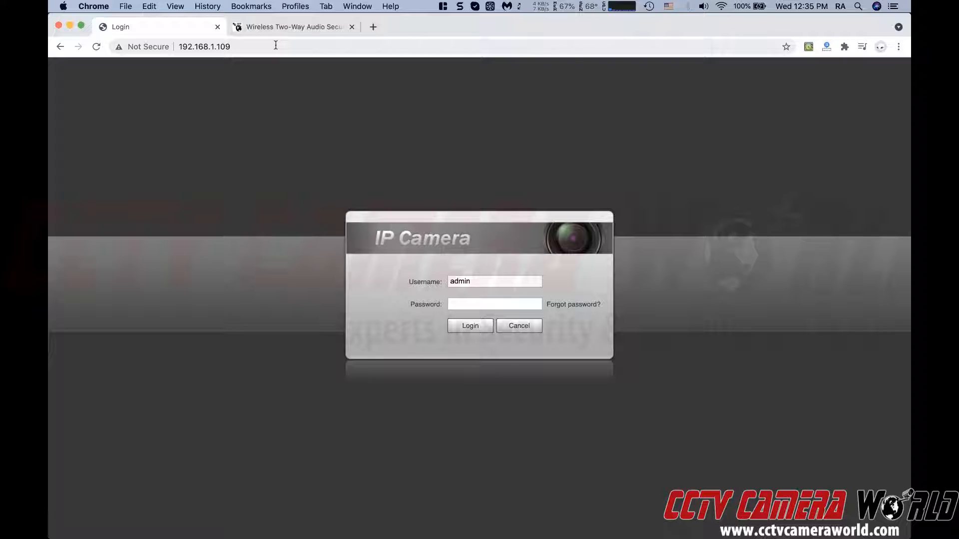
Enter the password and log in so the Live main-stream feed appears
{"action": "left_click", "coordinate": [470, 326]}
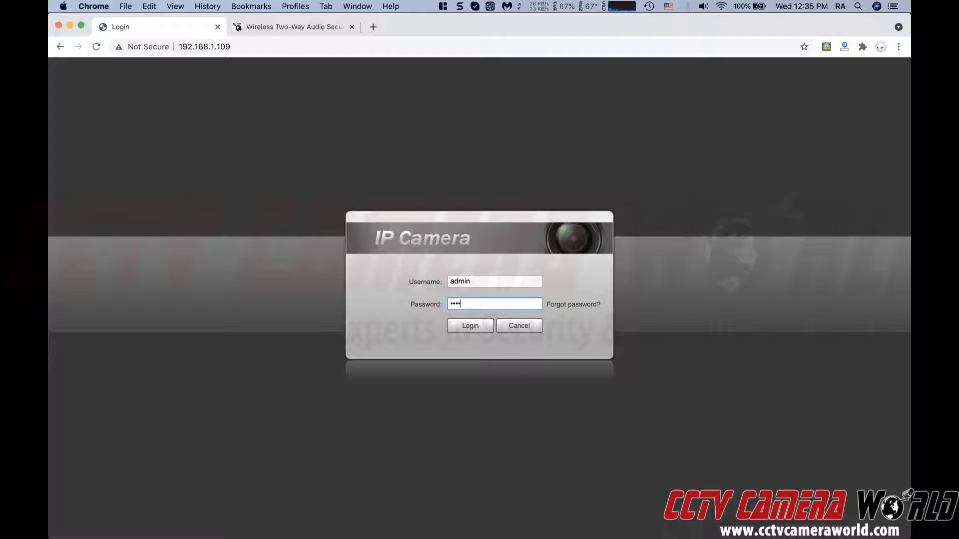
{"action": "left_click", "coordinate": [470, 326]}
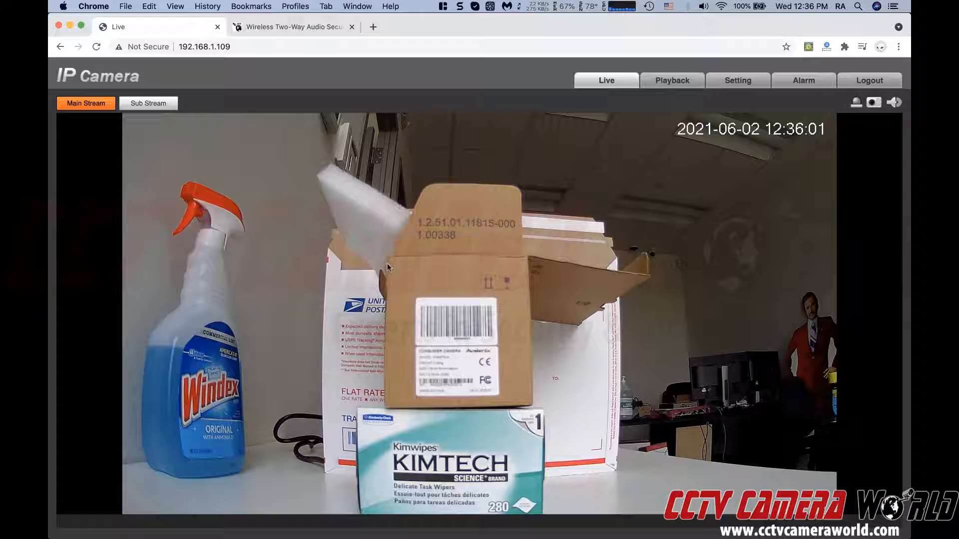
{"action": "mouse_move", "coordinate": [544, 295]}
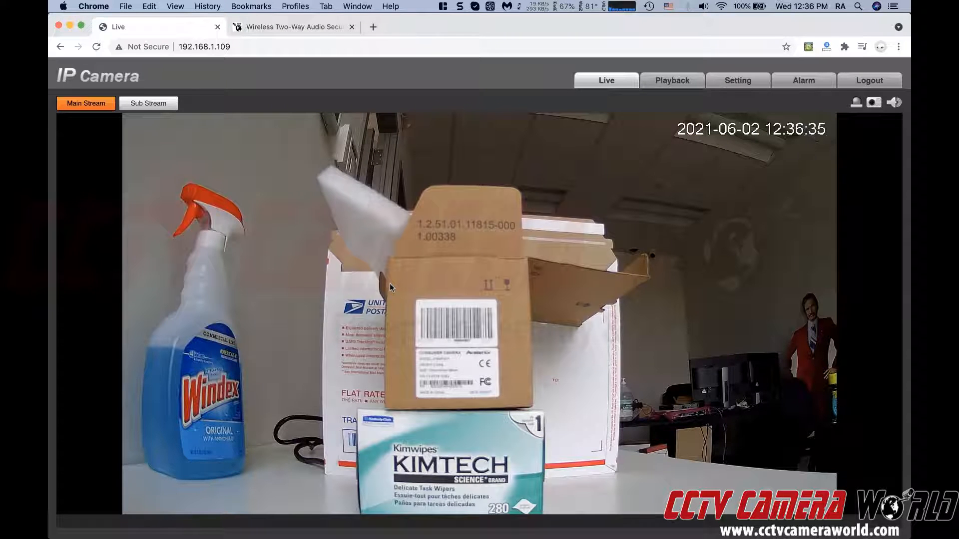
{"action": "mouse_move", "coordinate": [568, 206]}
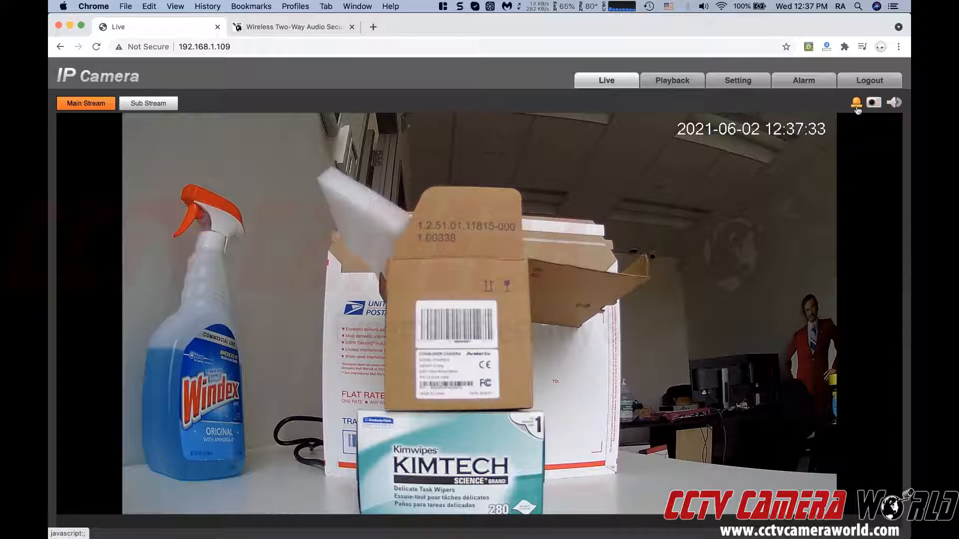
{"action": "mouse_move", "coordinate": [856, 102]}
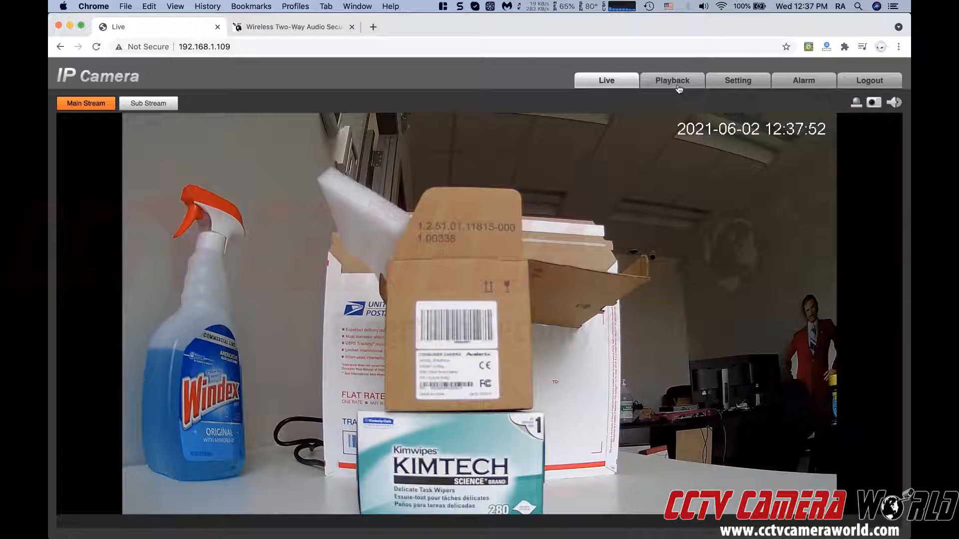
Visit the Playback page, then switch to the Setting page with its Camera, Network and System sections
{"action": "left_click", "coordinate": [671, 80]}
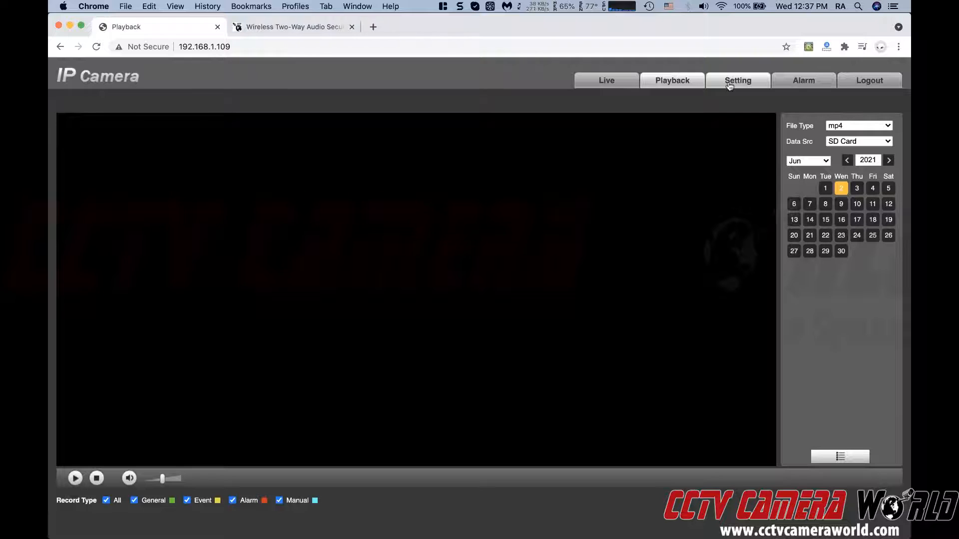
{"action": "mouse_move", "coordinate": [737, 80]}
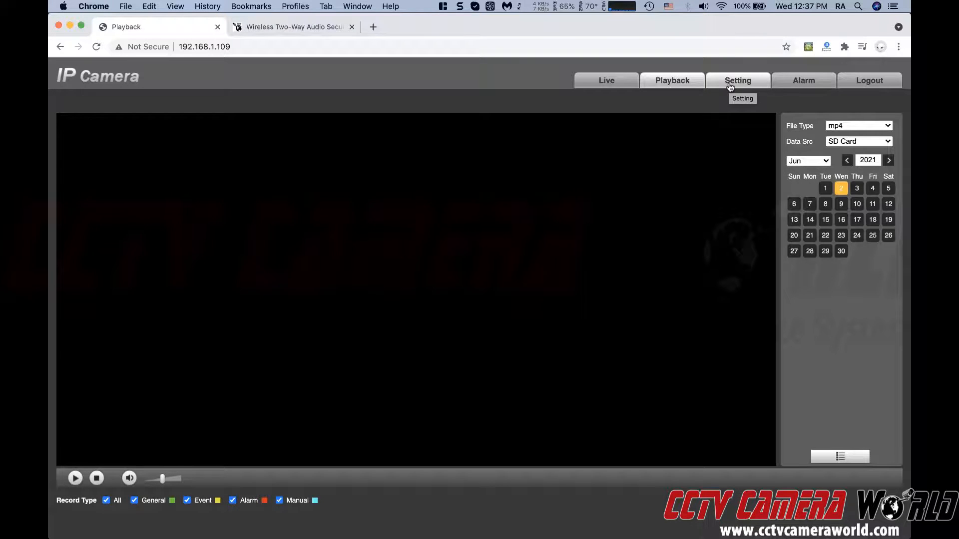
{"action": "left_click", "coordinate": [737, 80]}
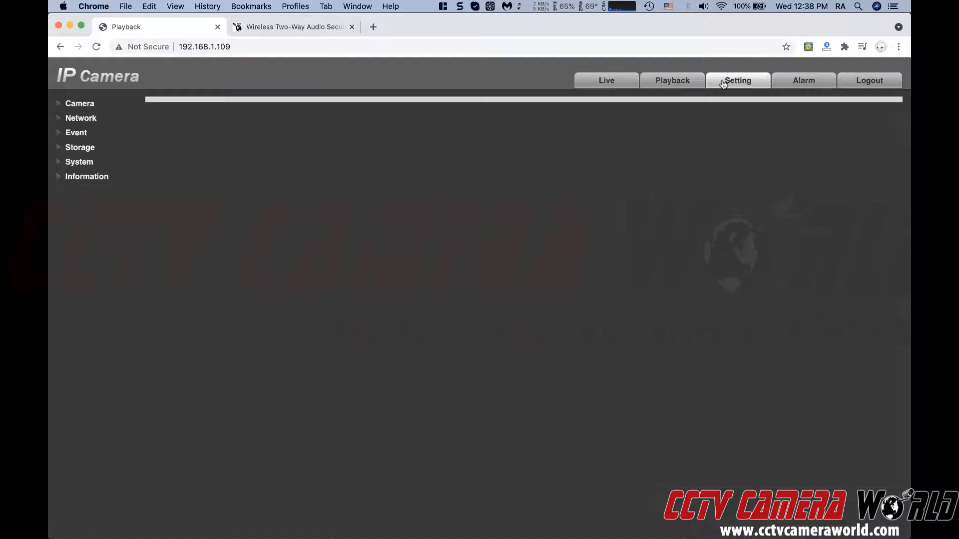
View Camera > Conditions picture options, then go back to the Live main-stream view
{"action": "left_click", "coordinate": [737, 80]}
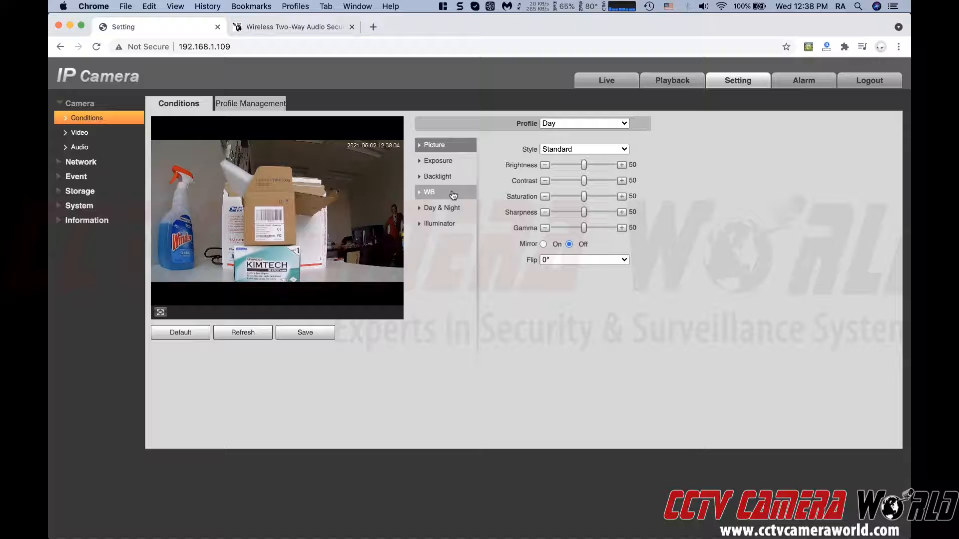
{"action": "mouse_move", "coordinate": [102, 199]}
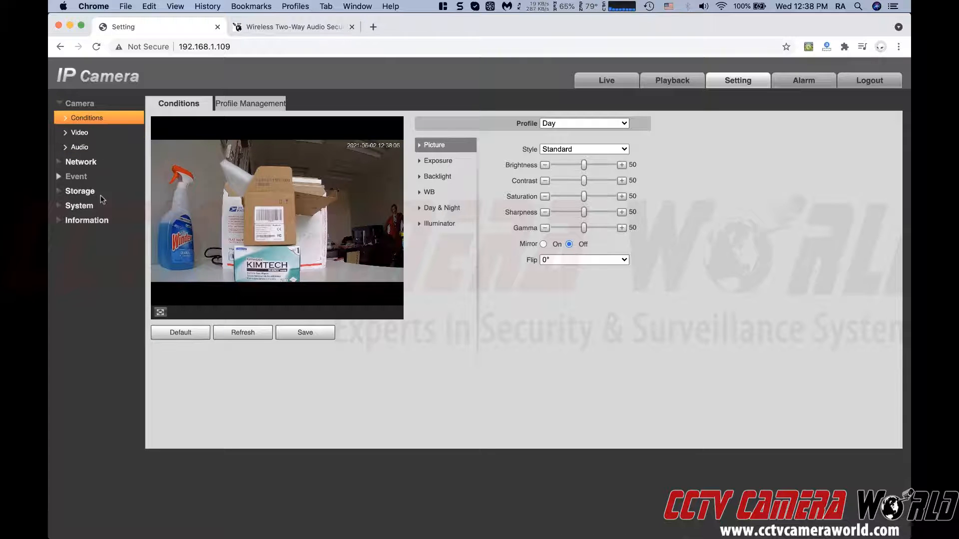
{"action": "mouse_move", "coordinate": [687, 107]}
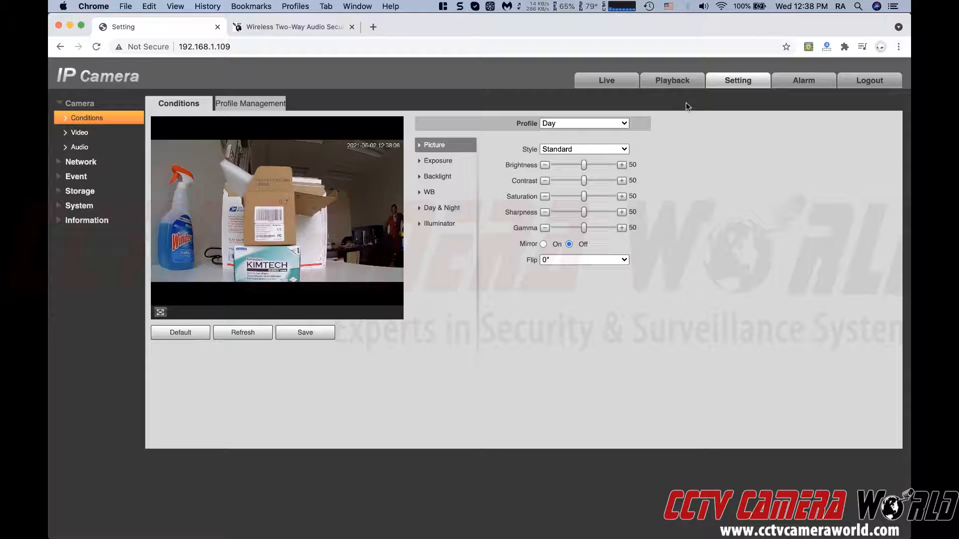
{"action": "mouse_move", "coordinate": [607, 80]}
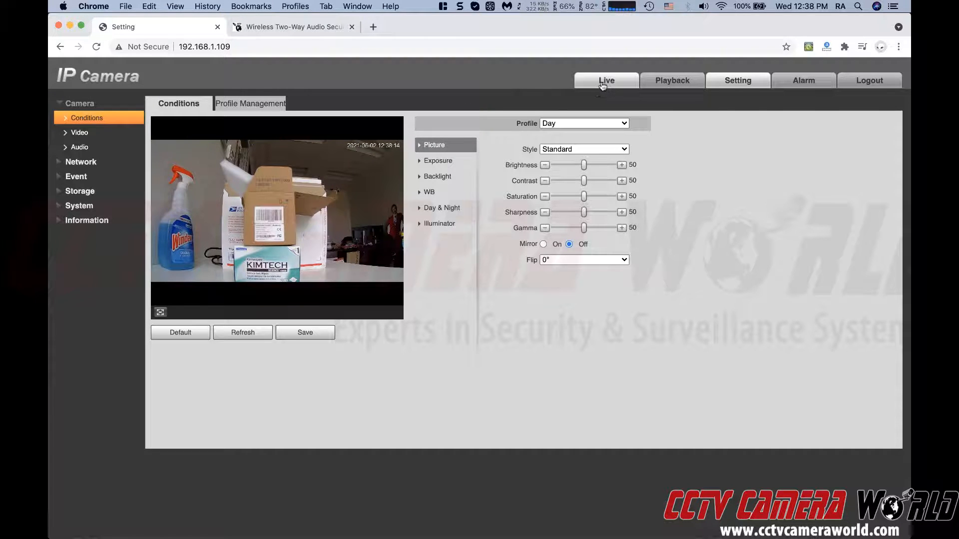
{"action": "mouse_move", "coordinate": [607, 80]}
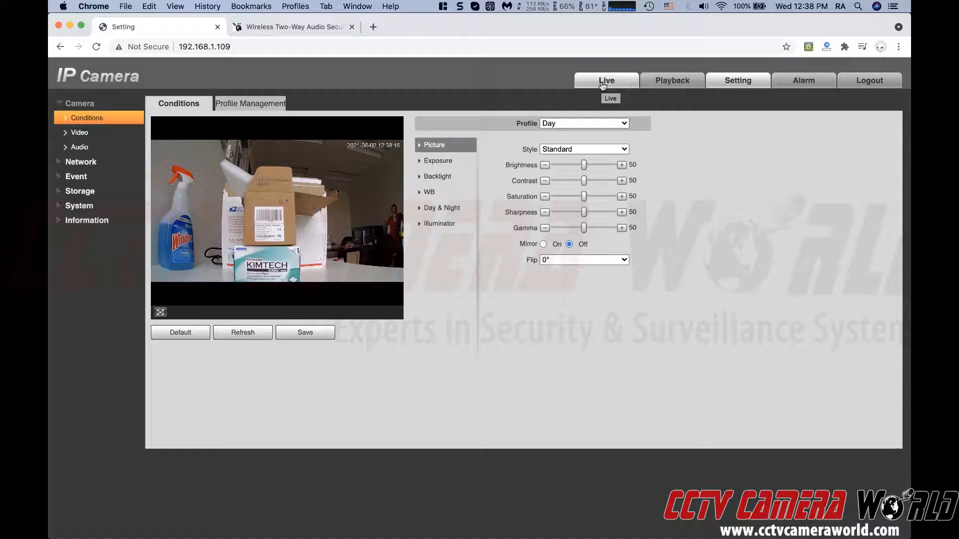
{"action": "left_click", "coordinate": [606, 80]}
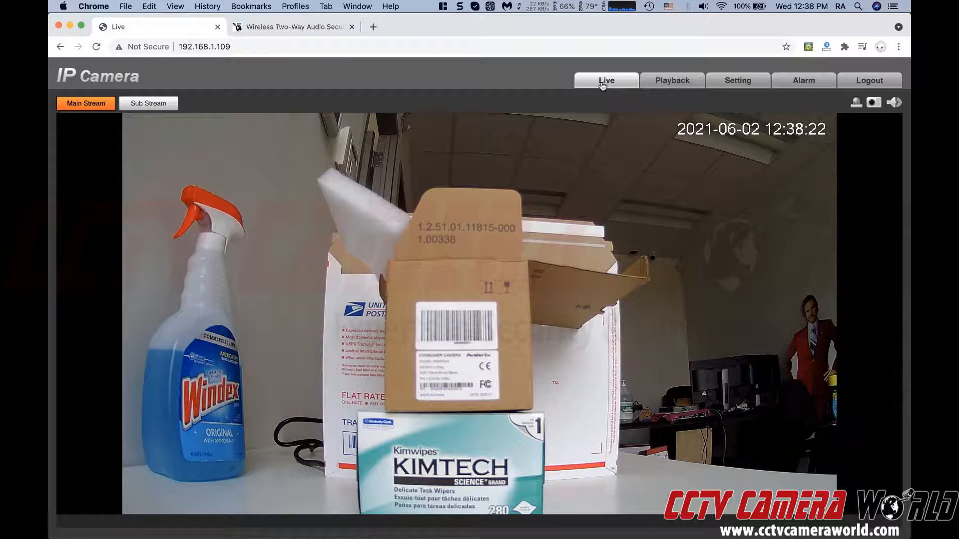
Watch the Sub Stream live feed, then move to the Setting page
{"action": "left_click", "coordinate": [148, 102]}
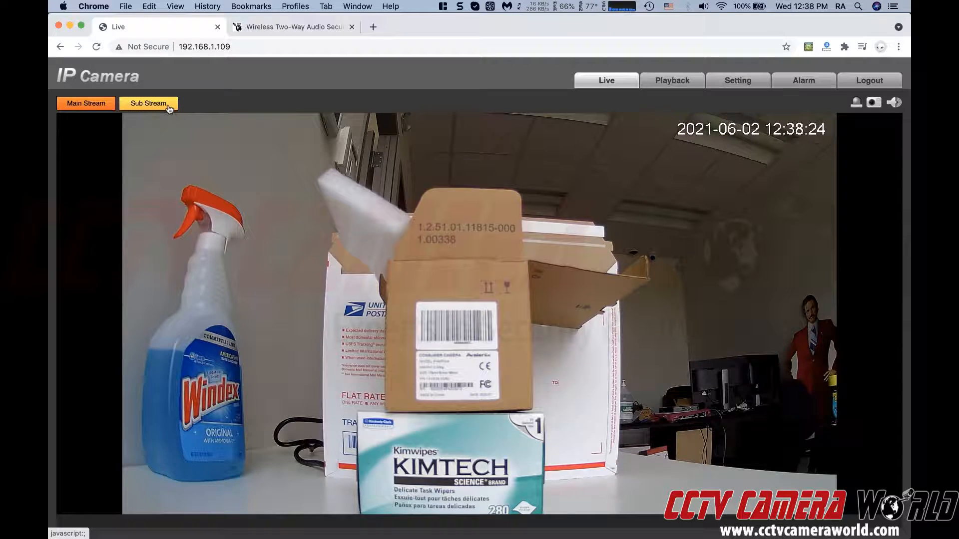
{"action": "left_click", "coordinate": [148, 103]}
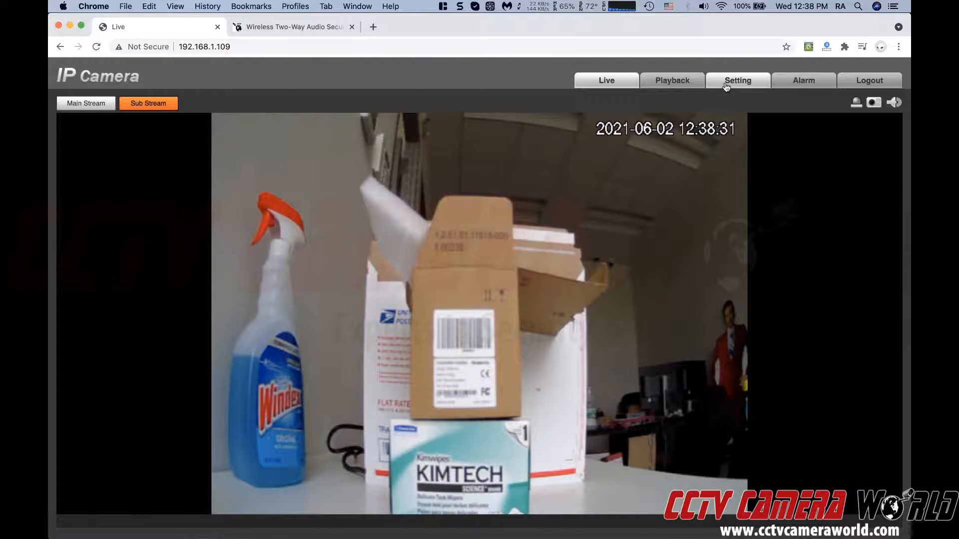
{"action": "left_click", "coordinate": [738, 80]}
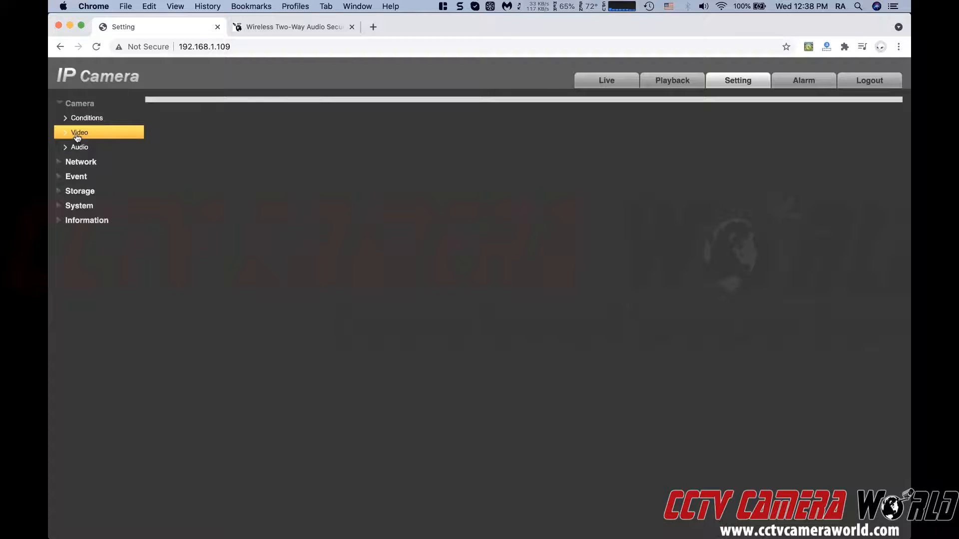
Check Camera > Video encoding, keep sub stream resolution 640*480 (VGA), and return to Live view
{"action": "left_click", "coordinate": [79, 132]}
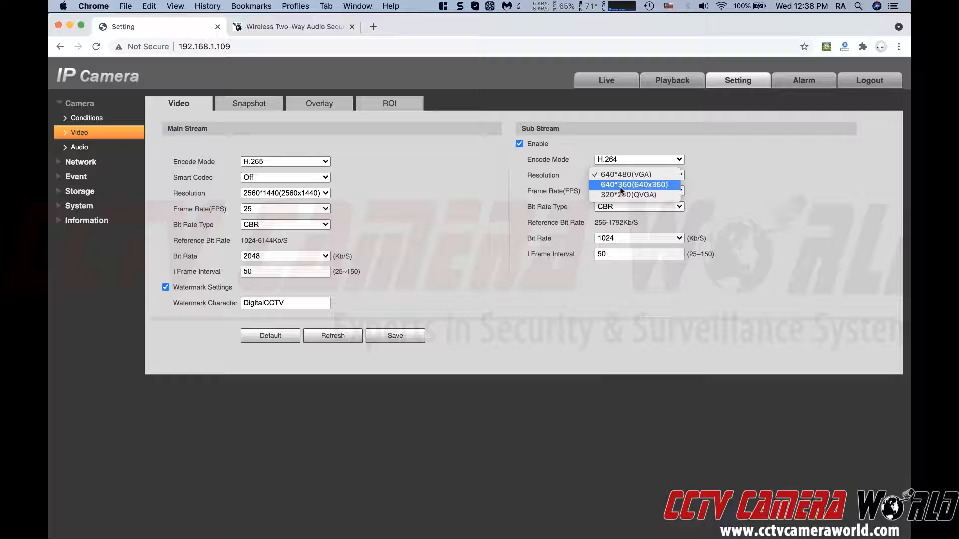
{"action": "left_click", "coordinate": [625, 174]}
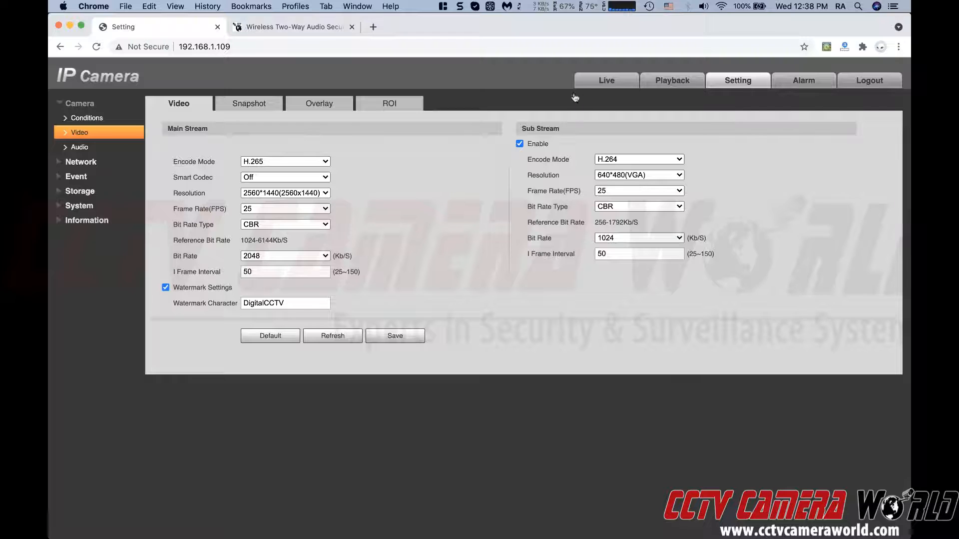
{"action": "left_click", "coordinate": [605, 80]}
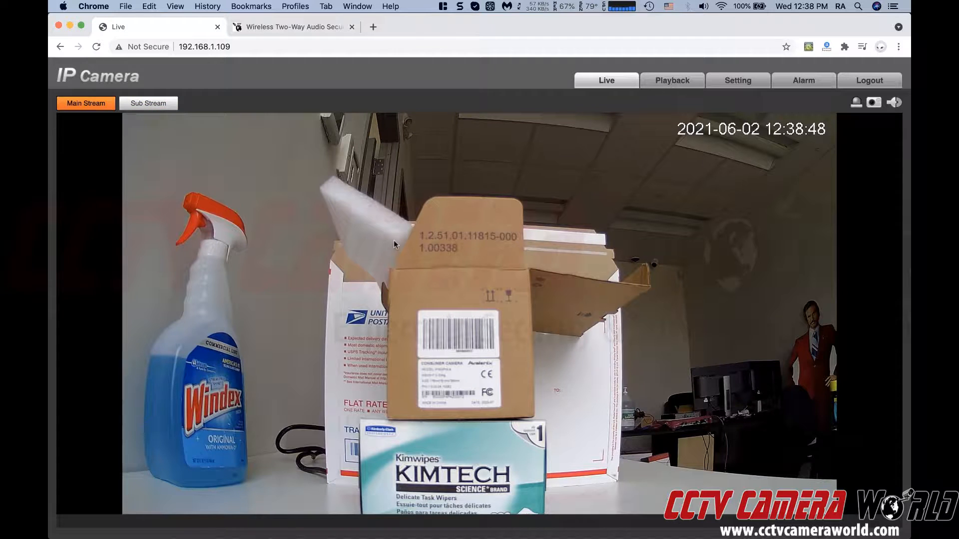
{"action": "mouse_move", "coordinate": [256, 453]}
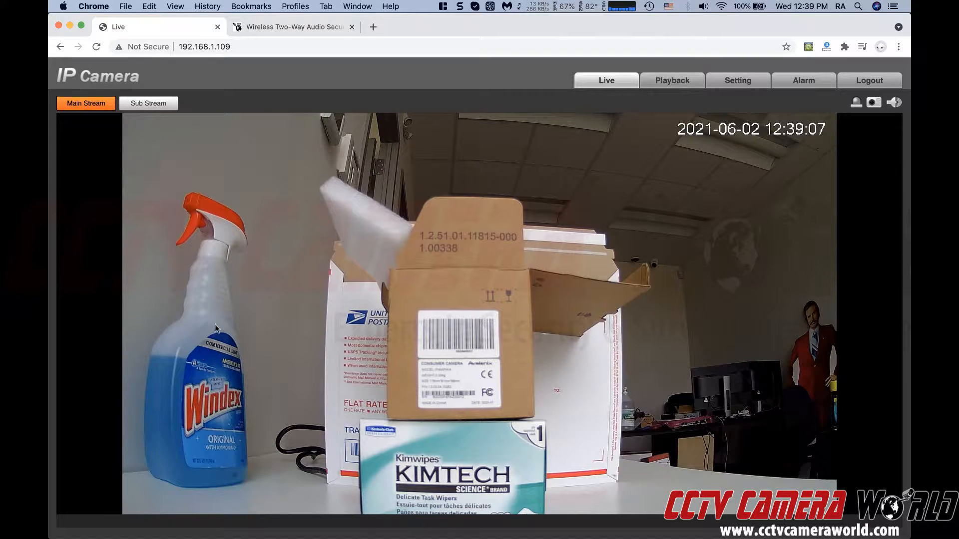
{"action": "mouse_move", "coordinate": [279, 495]}
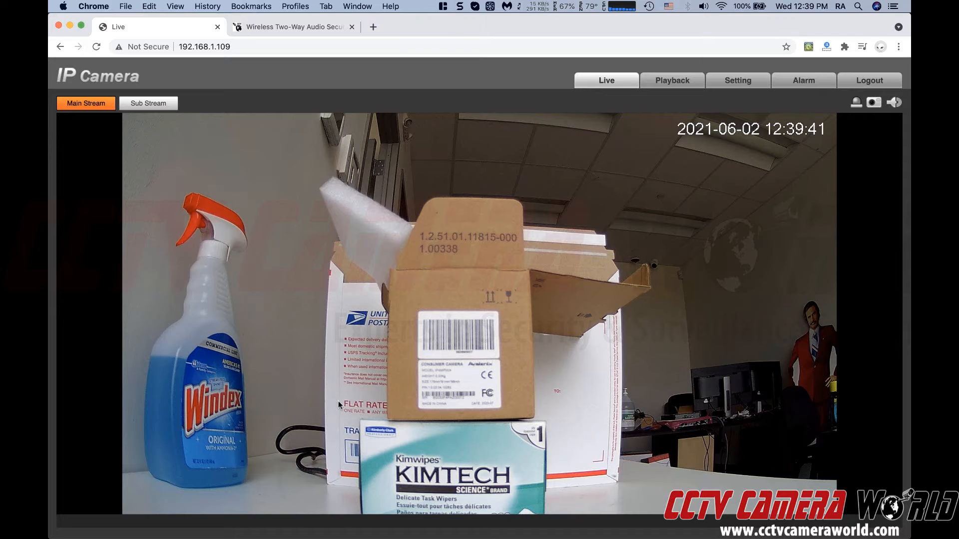
{"action": "mouse_move", "coordinate": [468, 312]}
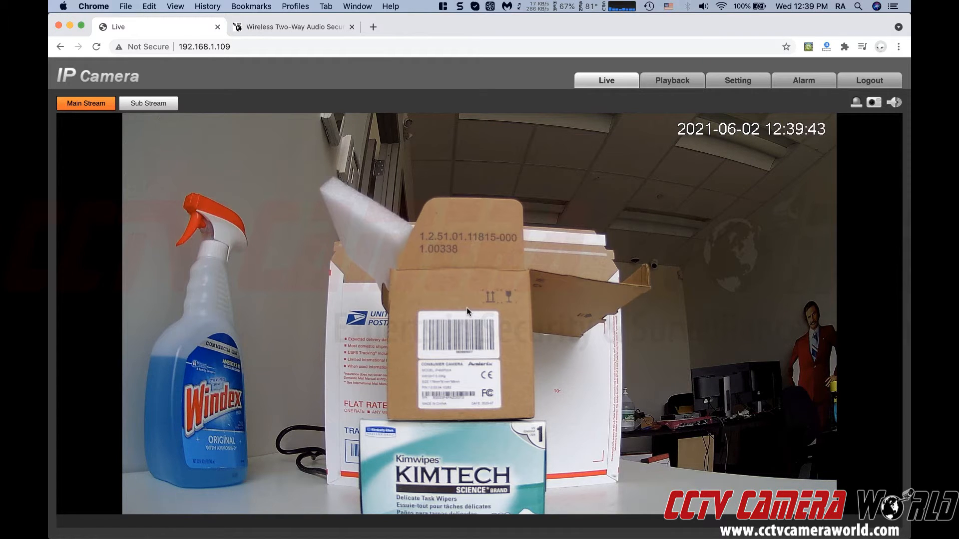